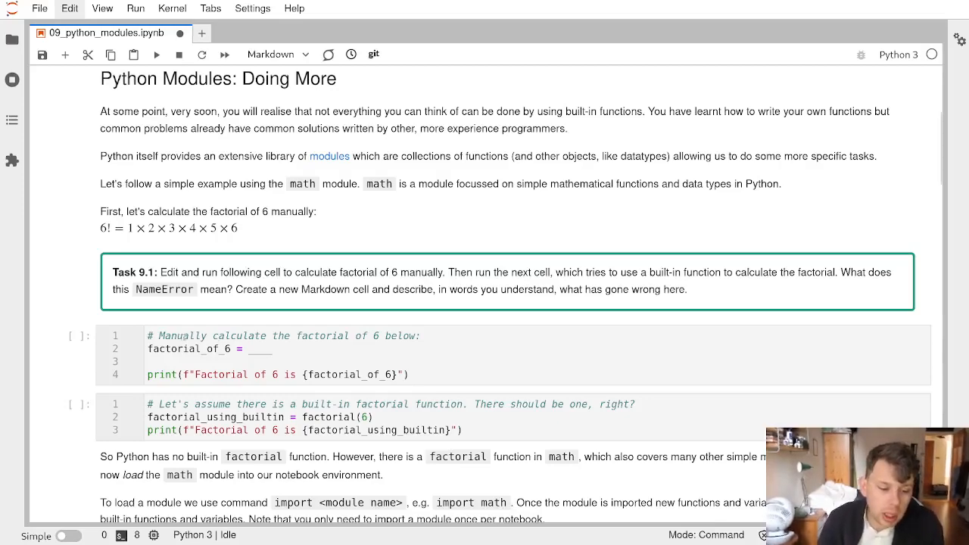
# Step: Fill the manual factorial blank with 6*5*4*3*2*1 so the cell prints 720
pyautogui.click(261, 349)
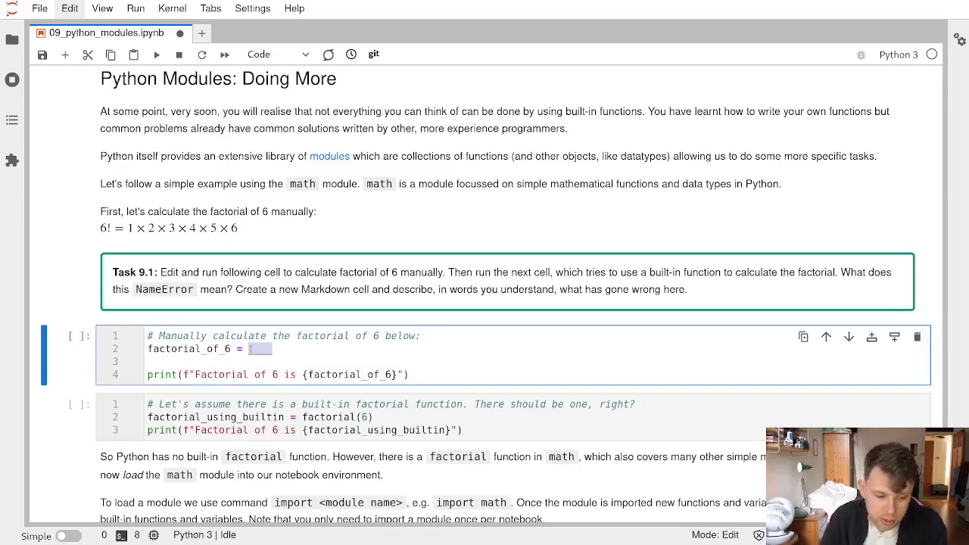
pyautogui.write('6')
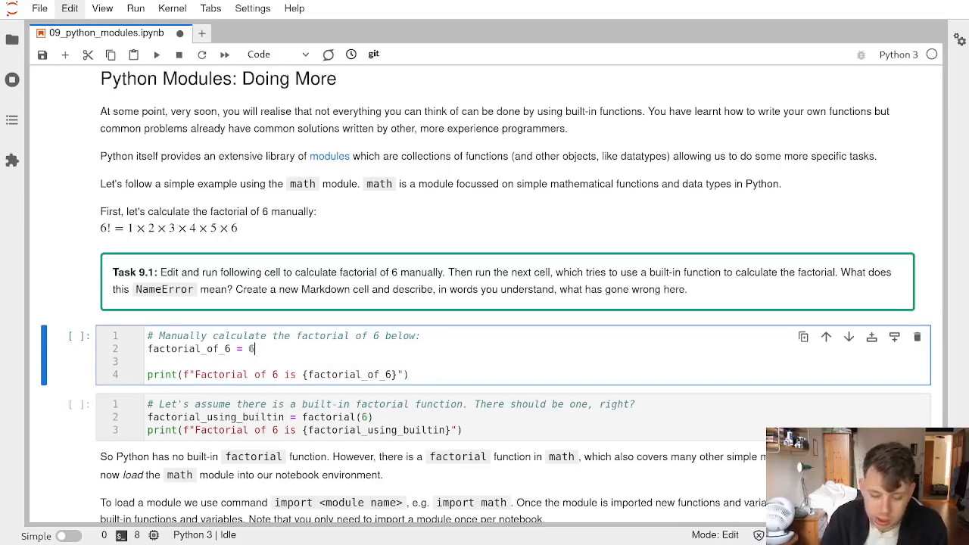
pyautogui.write('*5*4')
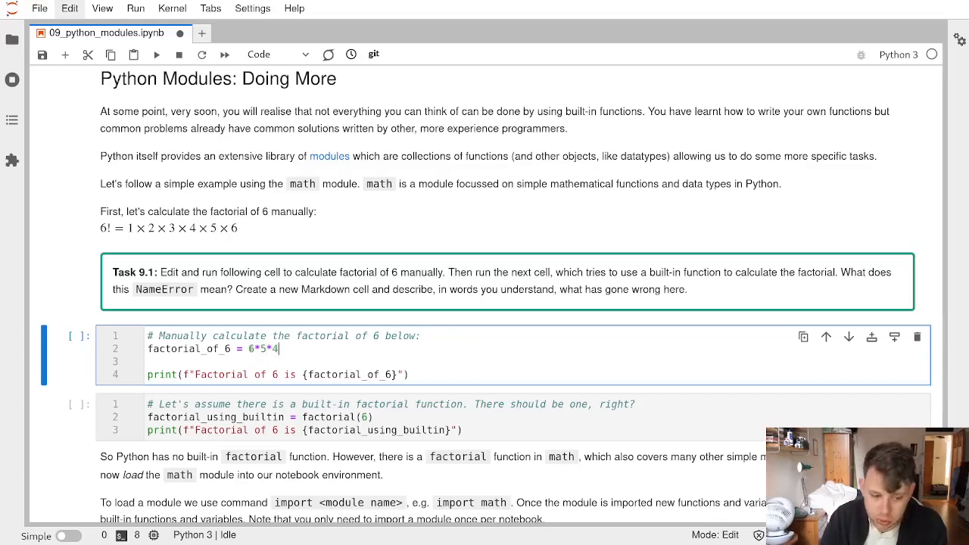
pyautogui.write('*3*2*1')
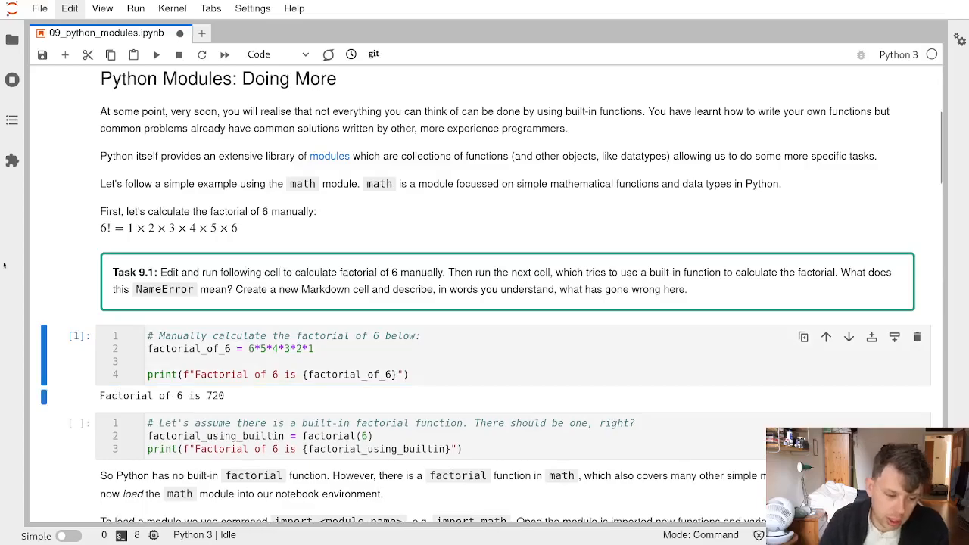
# Step: Skim down to Task 9.2 and back, then run the built-in factorial(6) cell
pyautogui.scroll(-3)
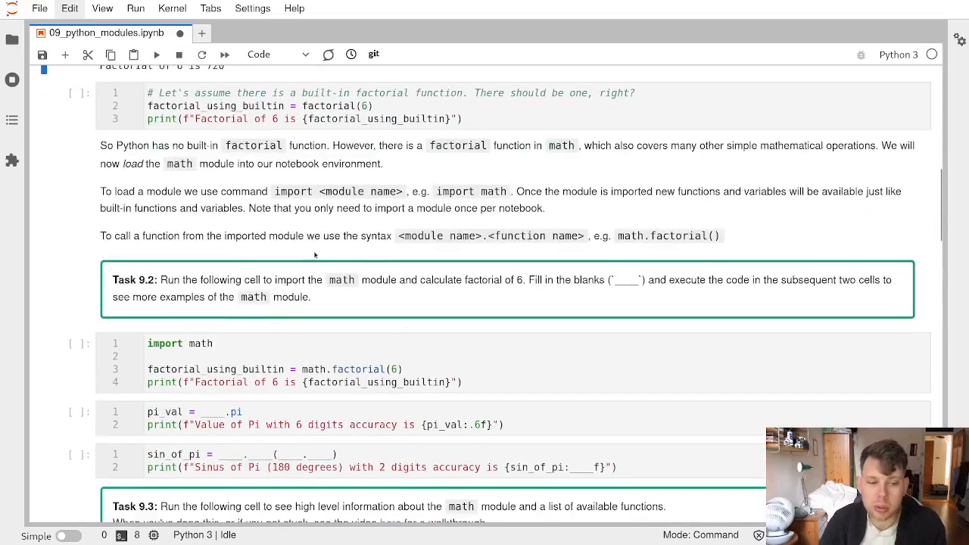
pyautogui.scroll(3)
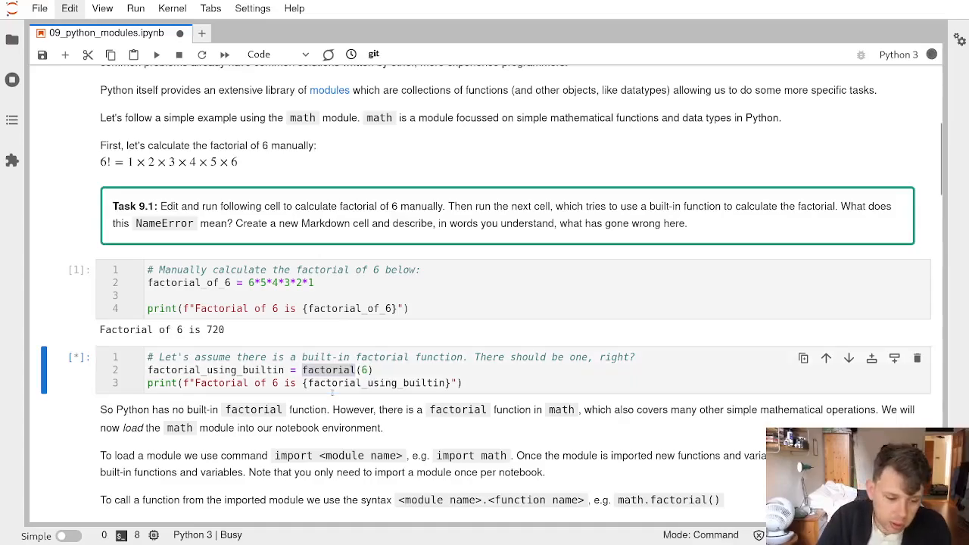
# Step: Highlight the undefined name 'factorial' in the NameError output
pyautogui.click(157, 54)
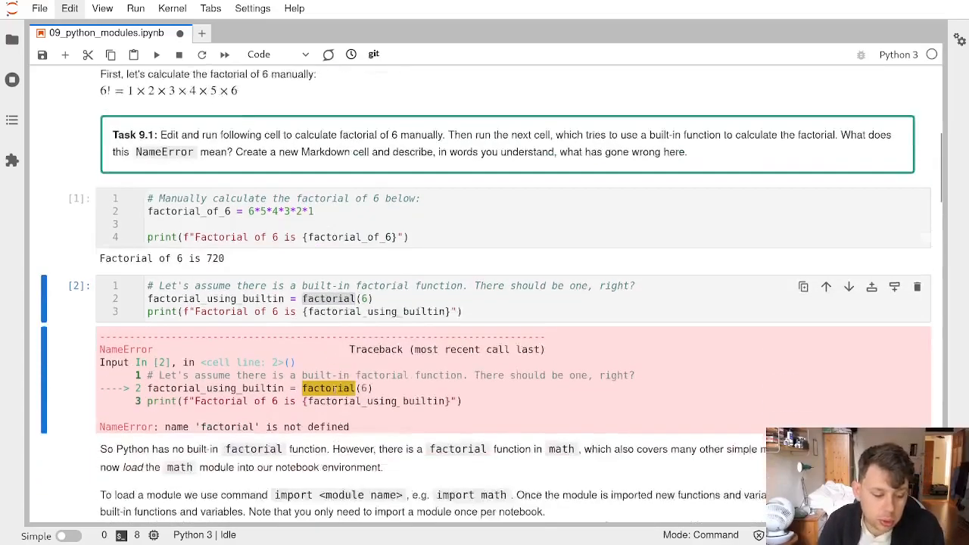
pyautogui.scroll(-3)
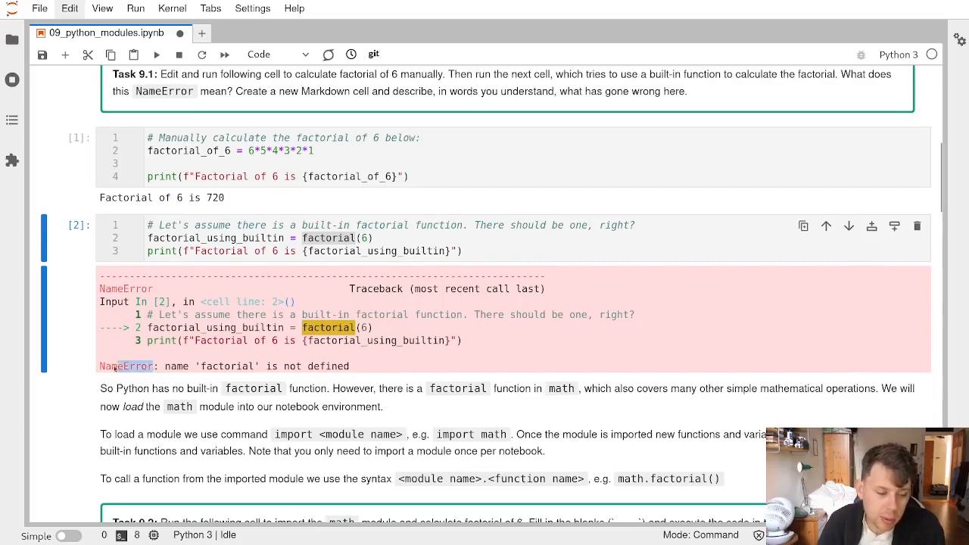
pyautogui.doubleClick(226, 366)
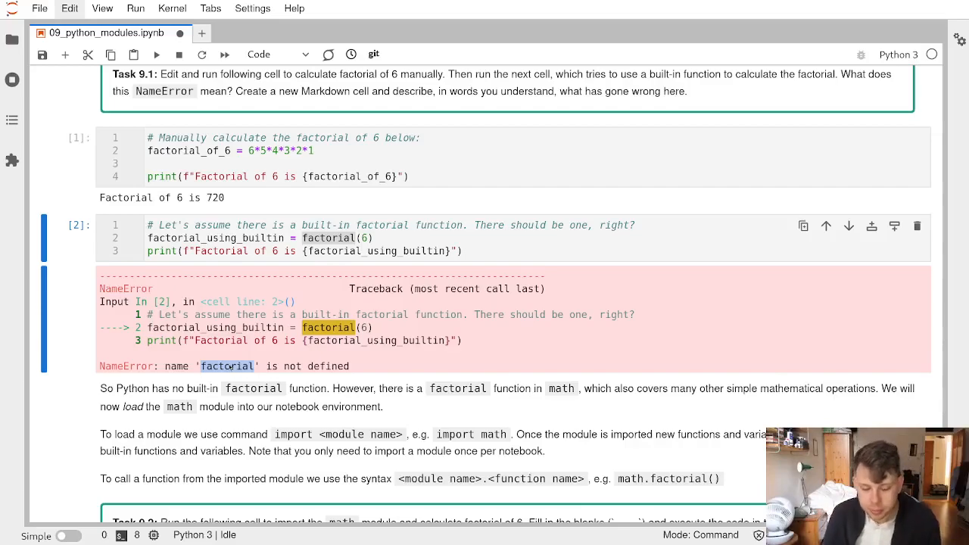
pyautogui.moveTo(160, 441)
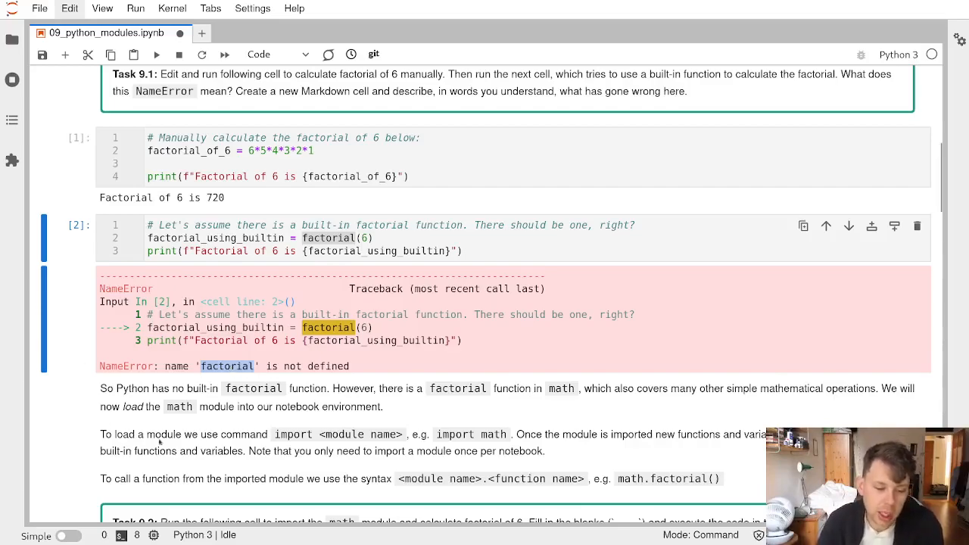
# Step: Scroll down to Task 9.2's import math, pi and sine cells
pyautogui.scroll(-3)
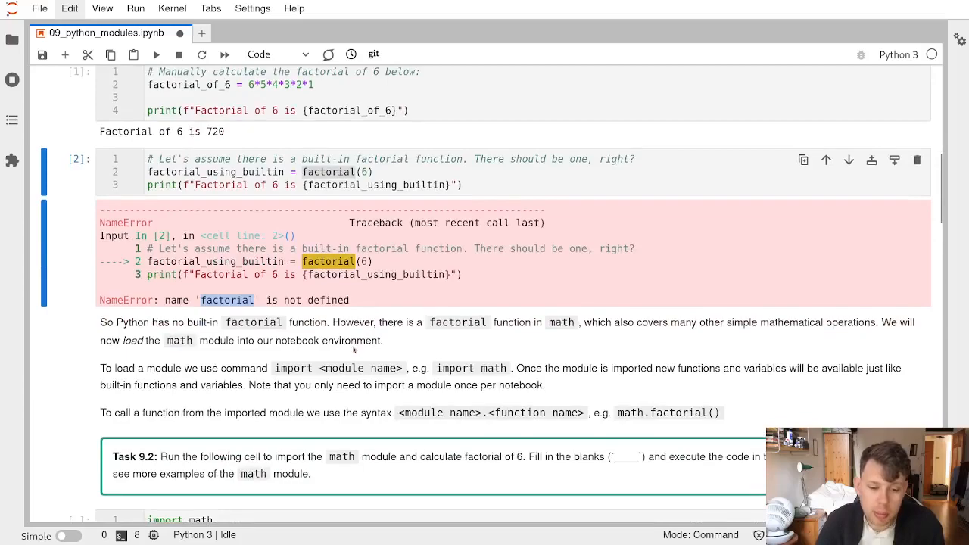
pyautogui.scroll(-3)
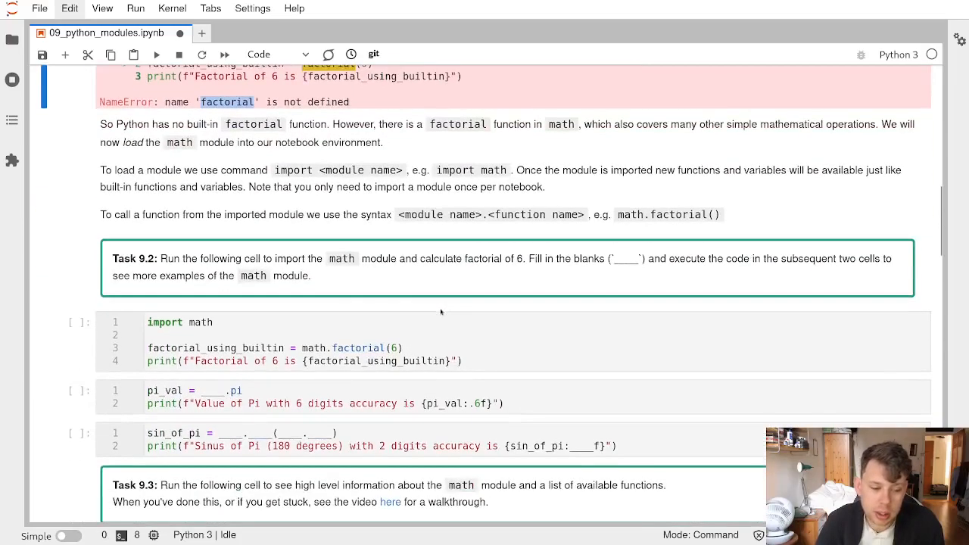
pyautogui.scroll(-3)
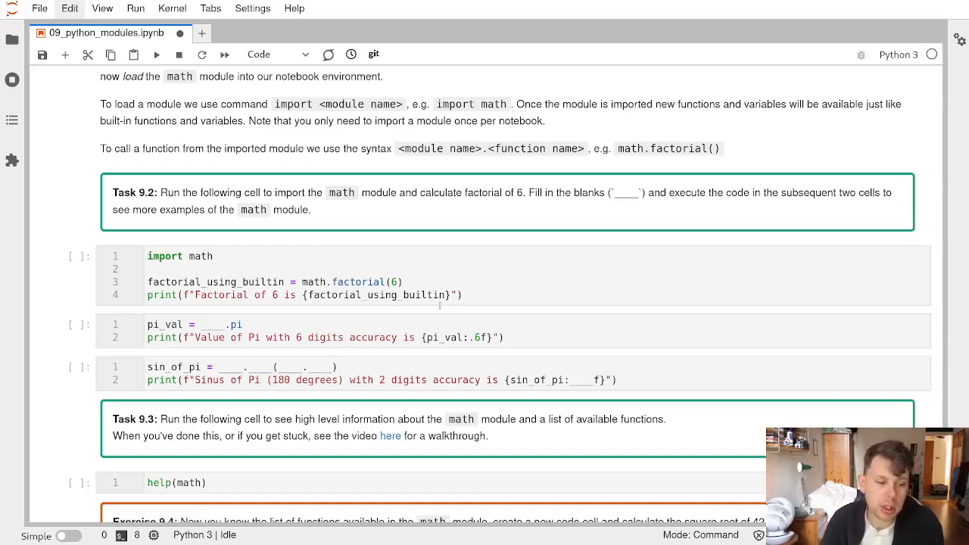
# Step: Run the import math cell so math.factorial(6) prints 720
pyautogui.click(201, 255)
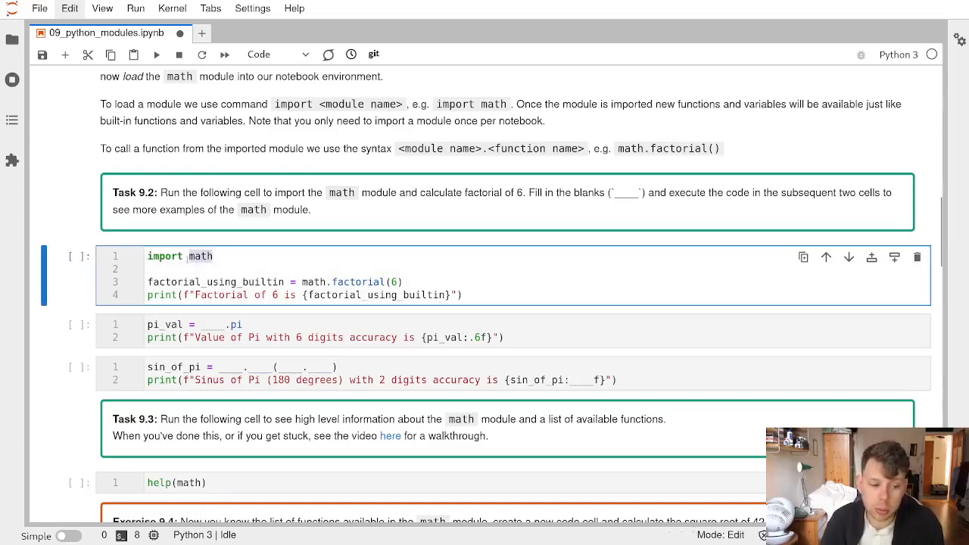
pyautogui.doubleClick(163, 256)
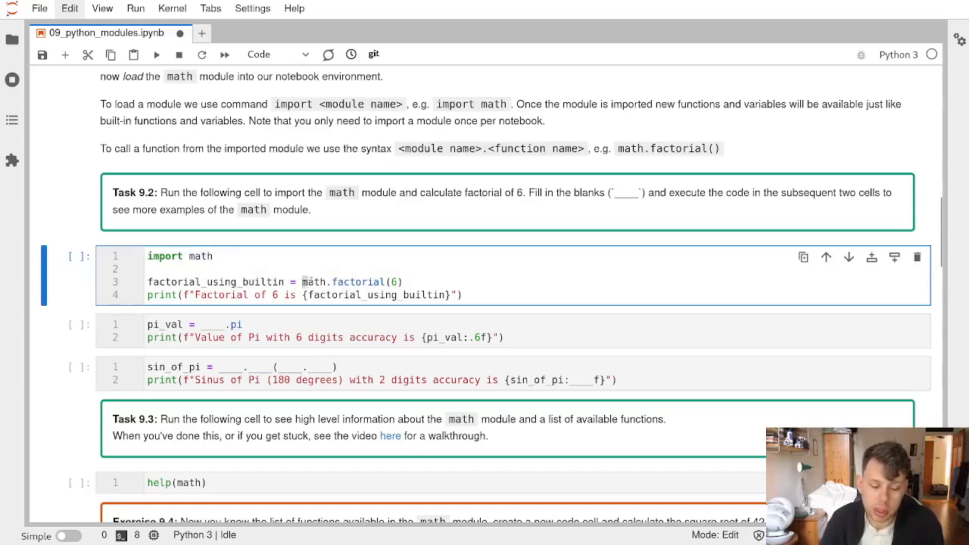
pyautogui.scroll(3)
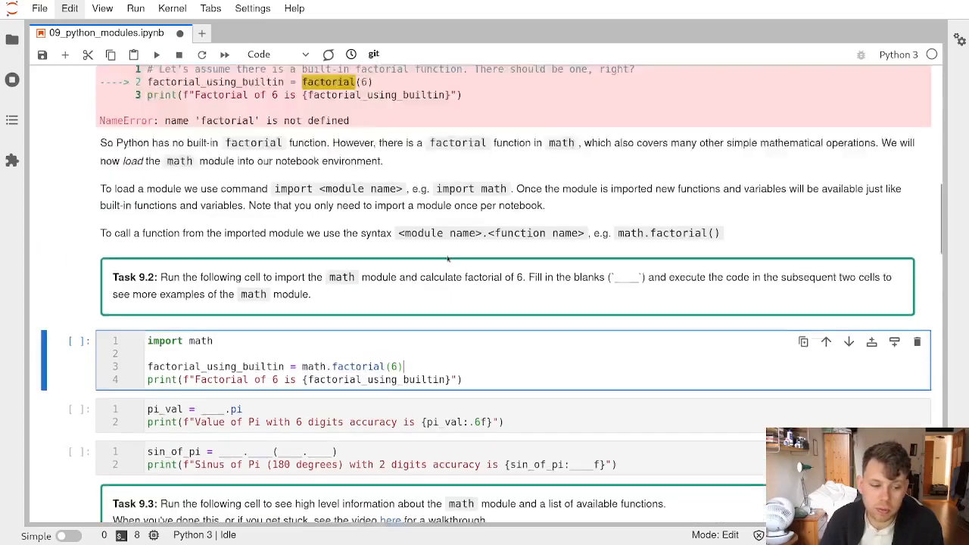
pyautogui.scroll(3)
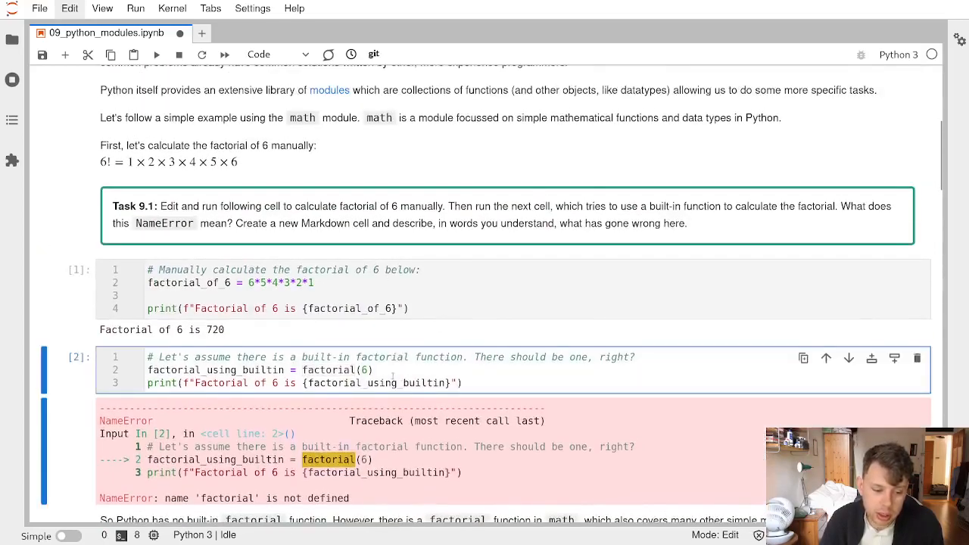
pyautogui.scroll(-3)
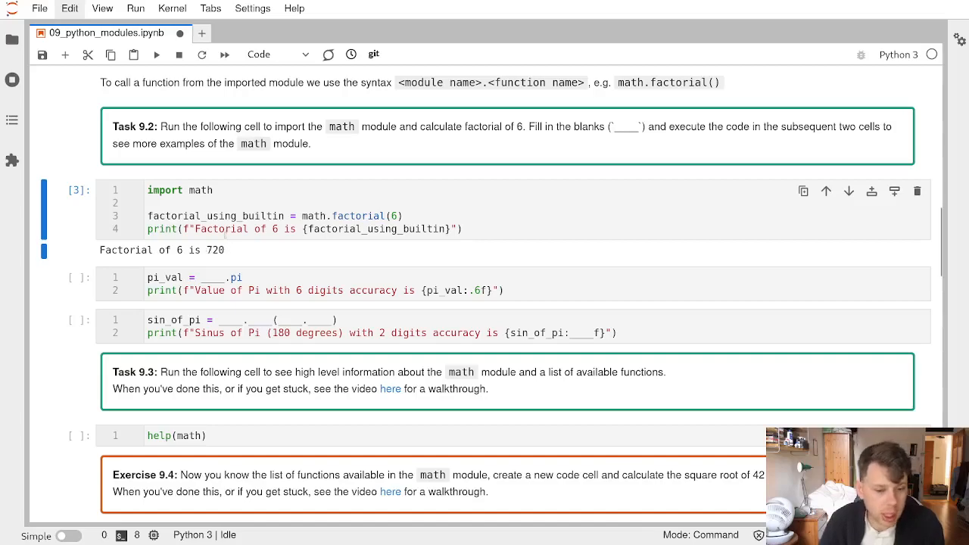
# Step: Fill the pi blank with math so the cell prints pi as 3.141593
pyautogui.click(220, 277)
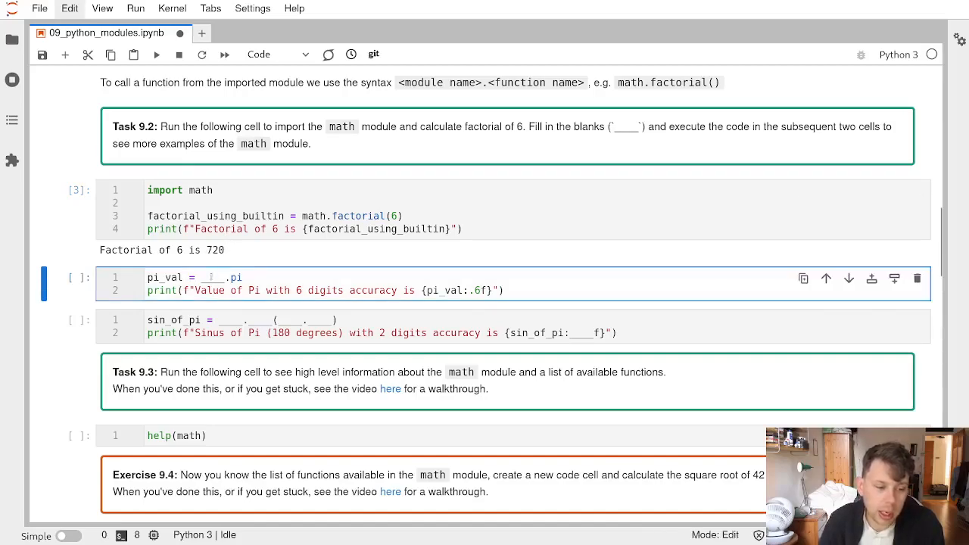
pyautogui.write('math')
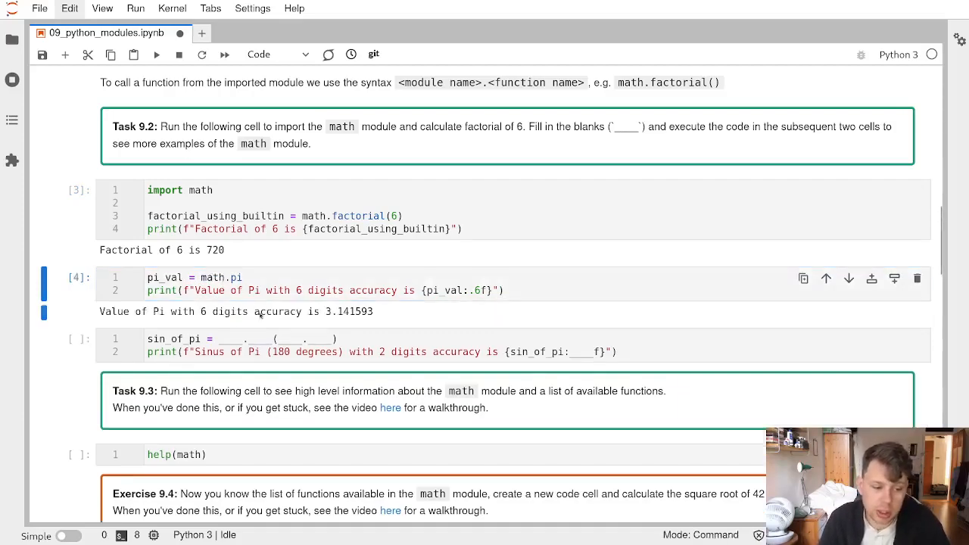
pyautogui.press('ctrl+s')
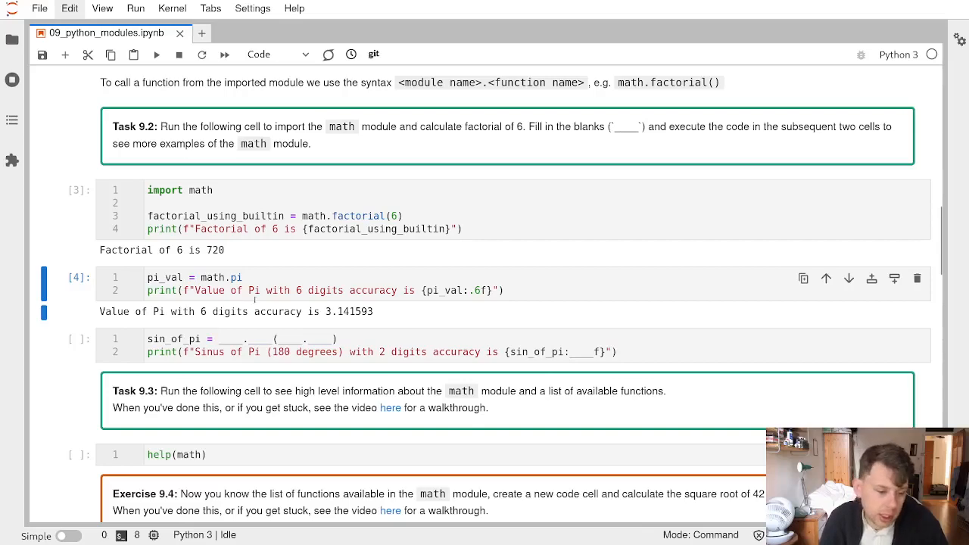
# Step: Complete the sine line as sin_of_pi = math.sin(math.pi)
pyautogui.click(231, 339)
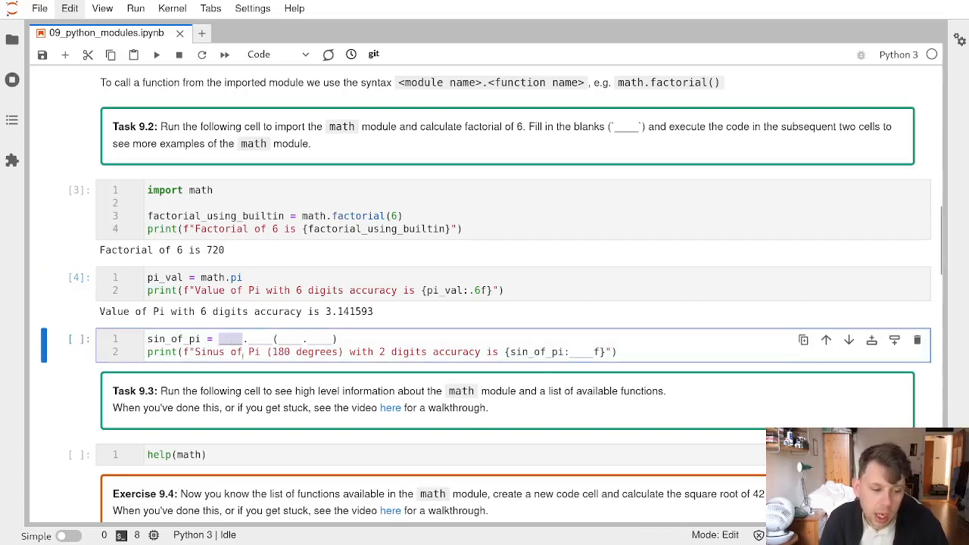
pyautogui.write('math')
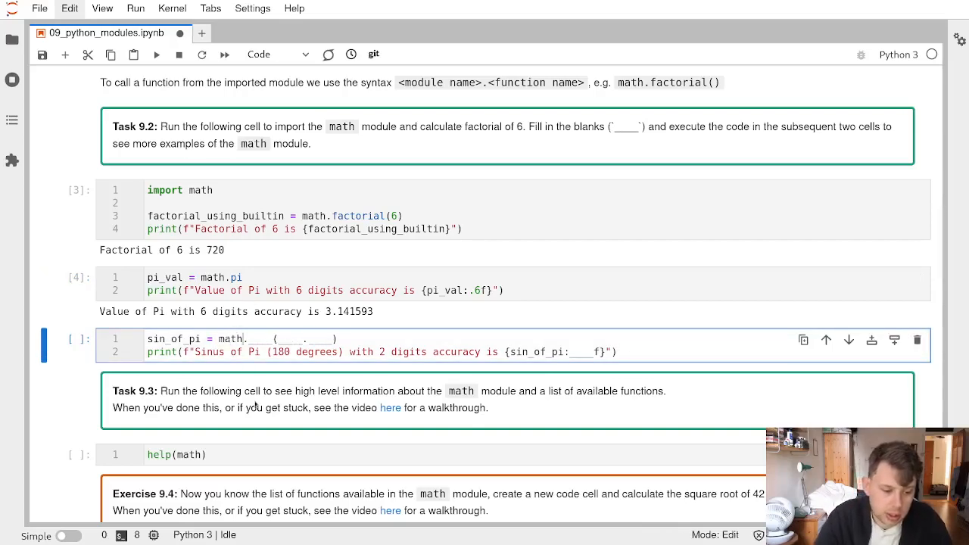
pyautogui.write('sin(')
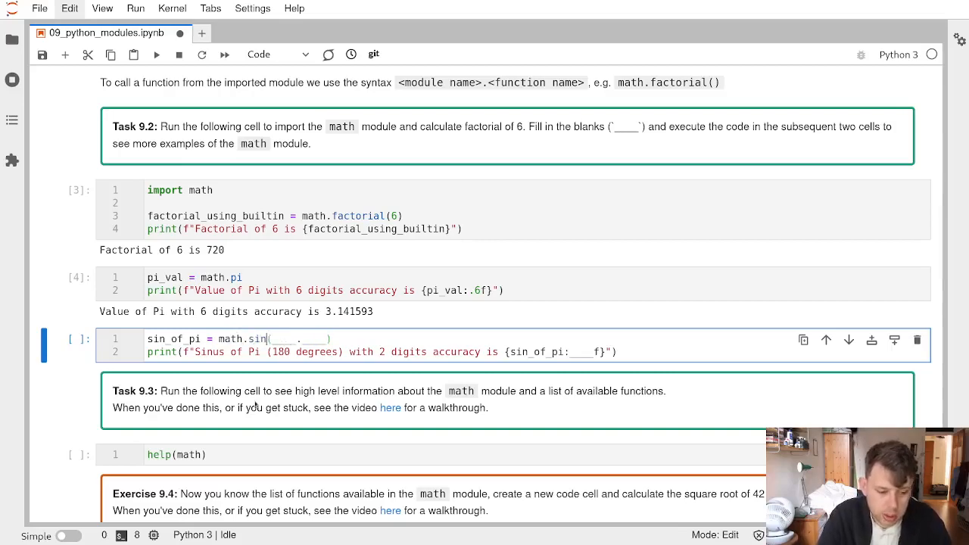
pyautogui.doubleClick(284, 339)
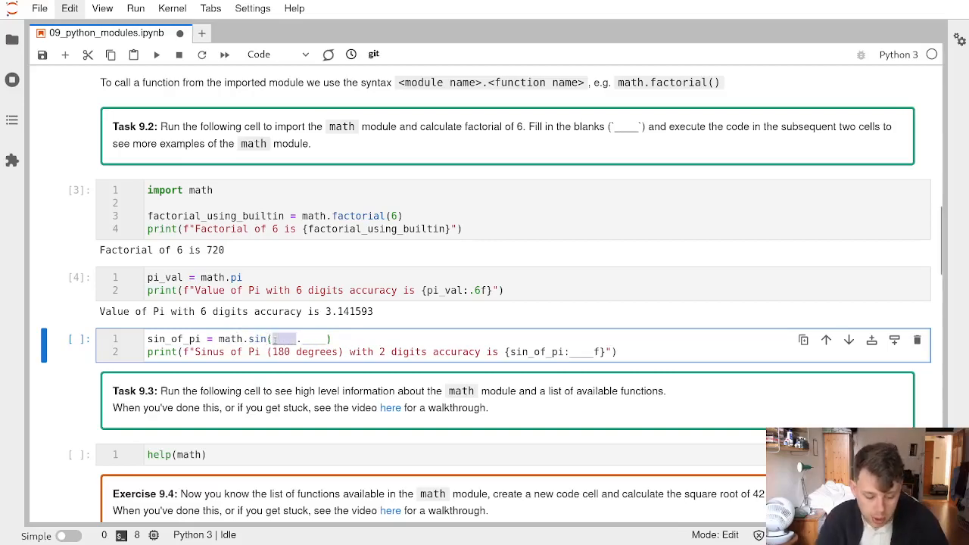
pyautogui.write('math.')
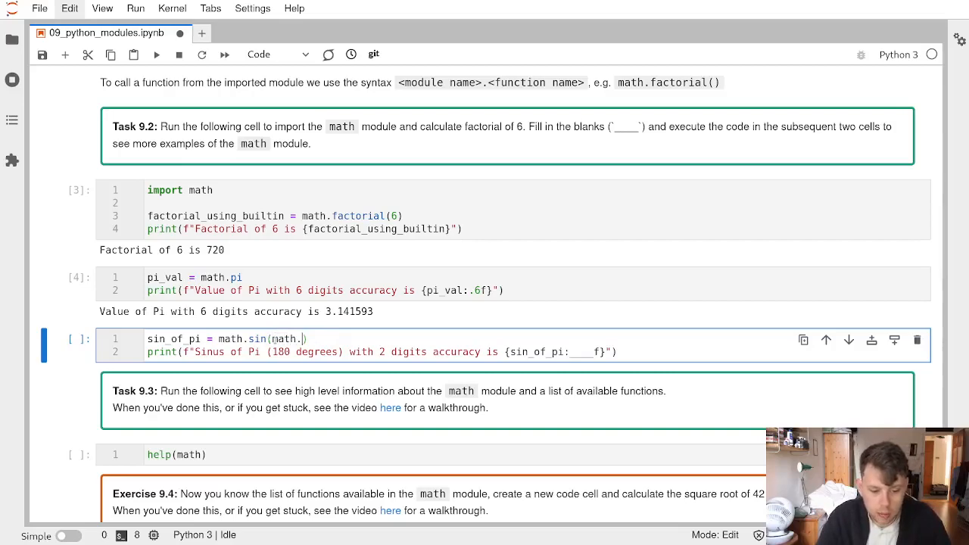
pyautogui.write('pi')
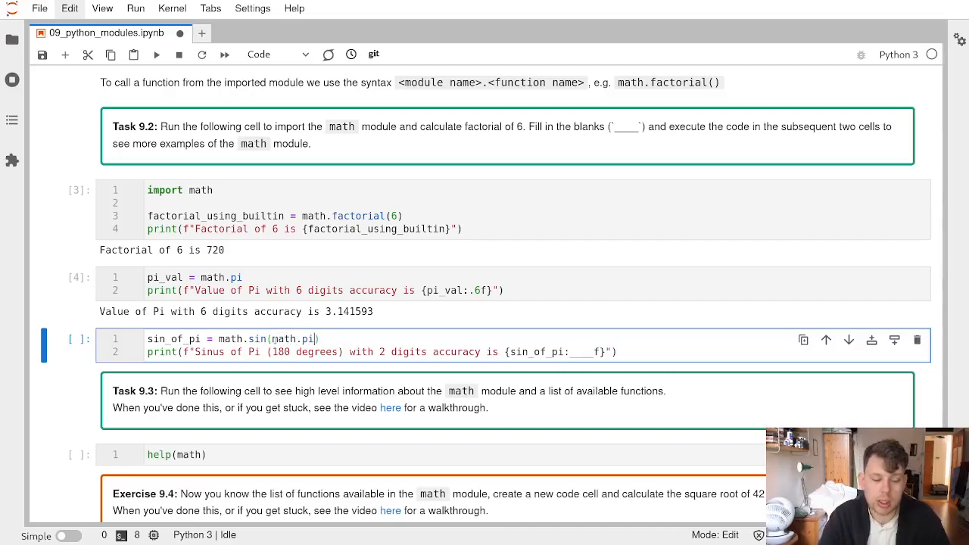